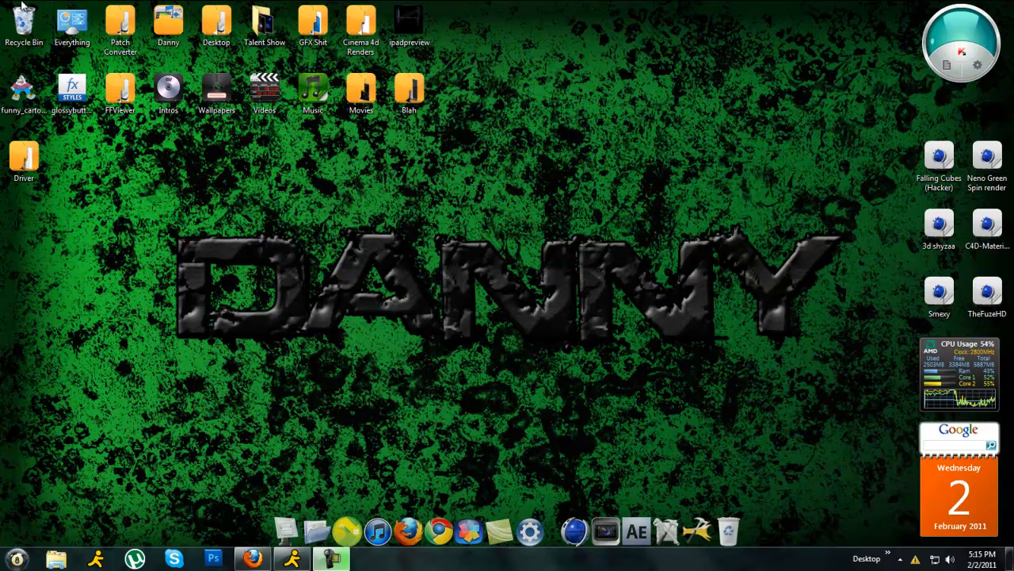
{"action": "mouse_move", "coordinate": [69, 516]}
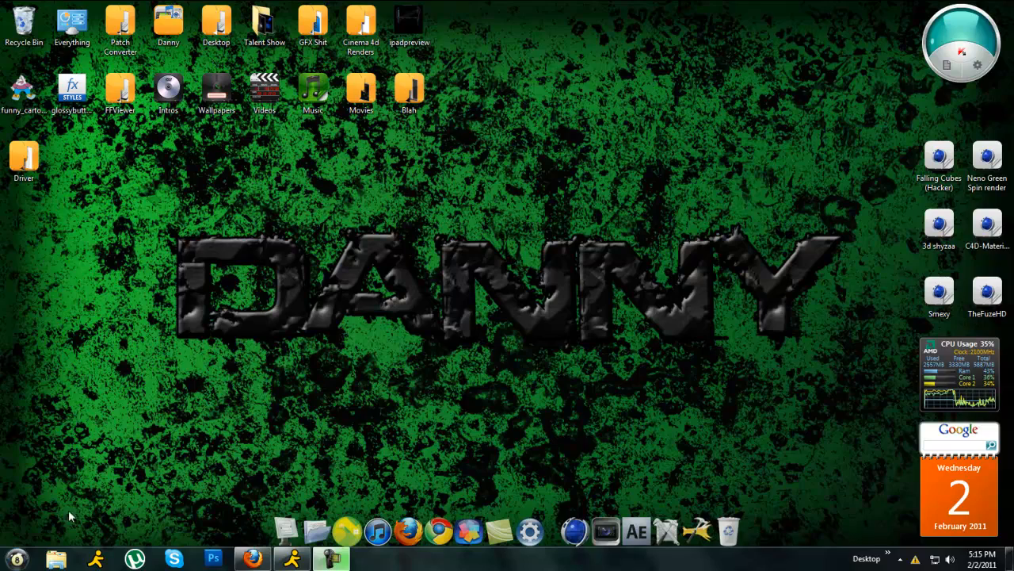
Open the Windows Start menu.
{"action": "left_click", "coordinate": [16, 559]}
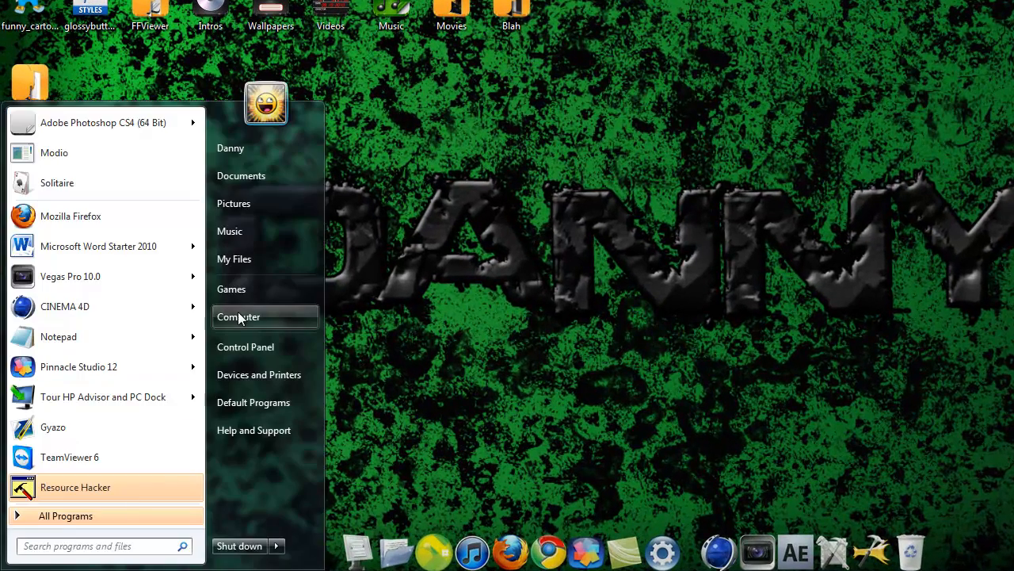
Copy wininit.exe.mui from C:\Windows\System32\en-US and paste it onto the desktop.
{"action": "left_click", "coordinate": [239, 317]}
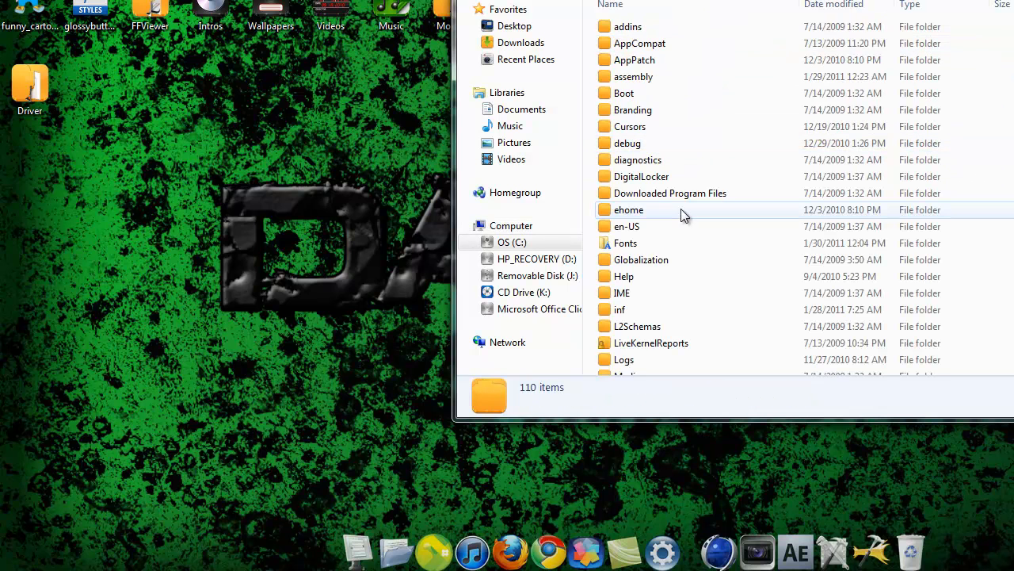
{"action": "scroll", "scroll_direction": "down", "scroll_amount": 3}
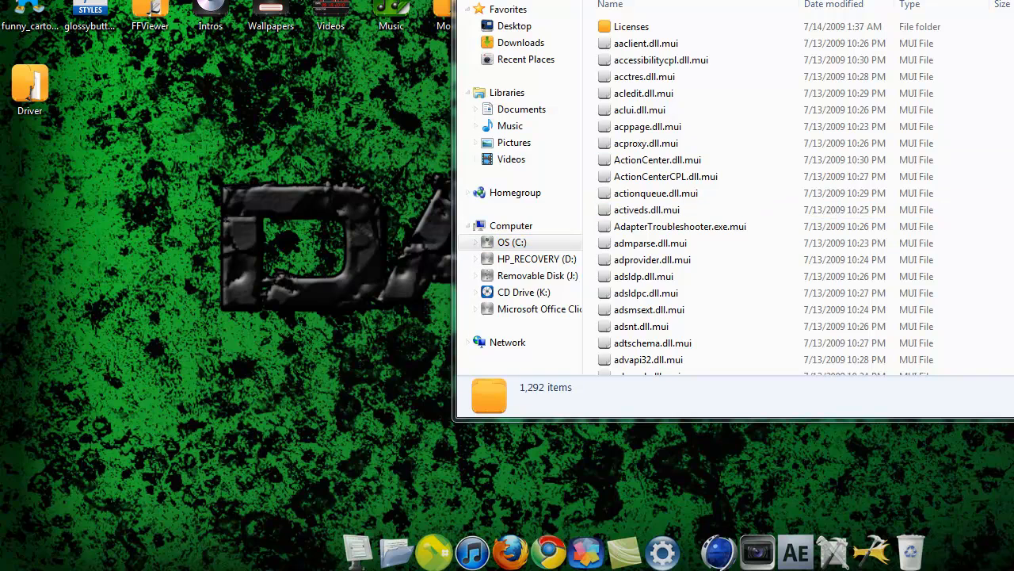
{"action": "scroll", "scroll_direction": "down", "scroll_amount": 3}
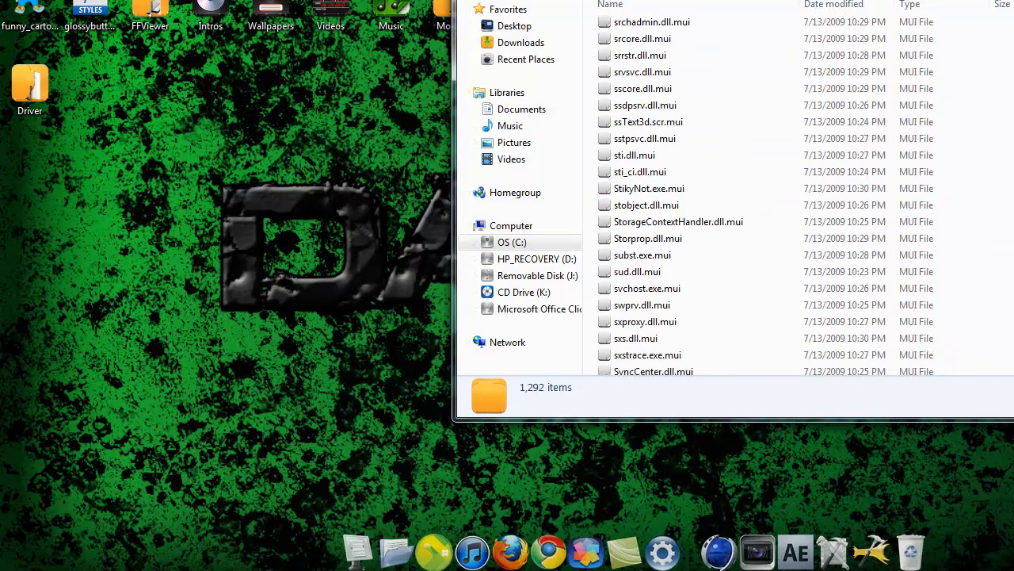
{"action": "scroll", "scroll_direction": "down", "scroll_amount": 3}
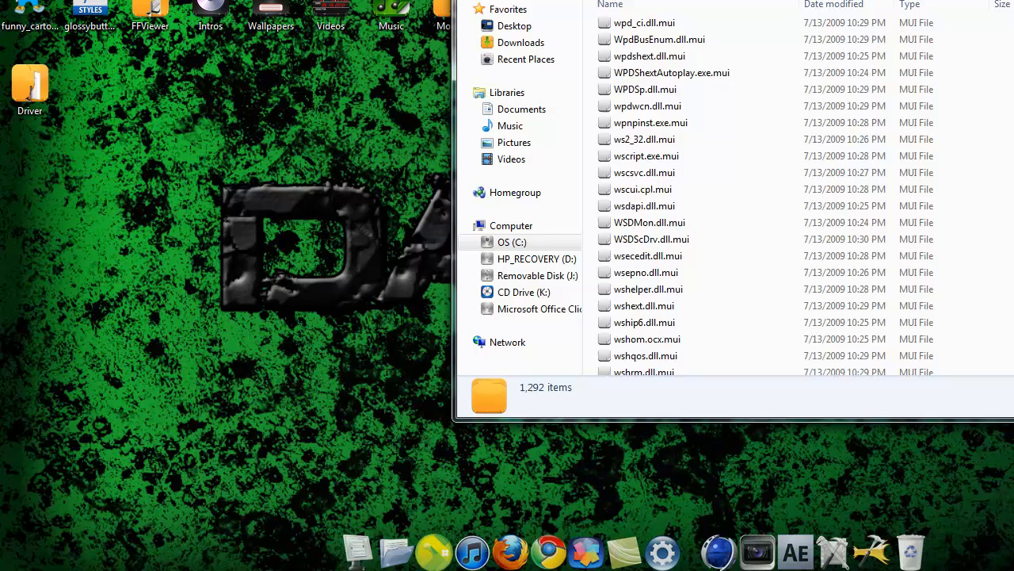
{"action": "scroll", "scroll_direction": "down", "scroll_amount": 3}
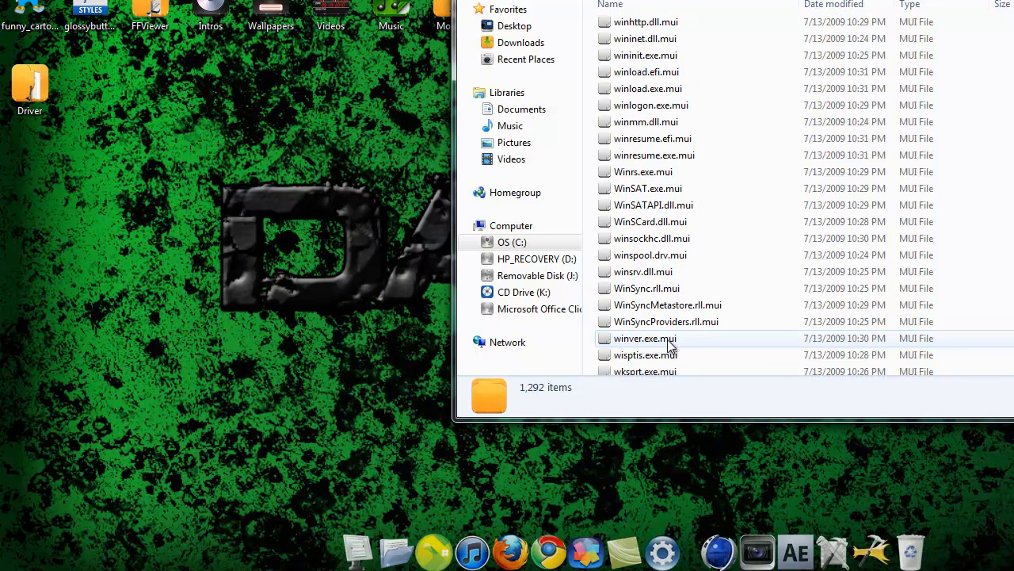
{"action": "scroll", "scroll_direction": "up", "scroll_amount": 3}
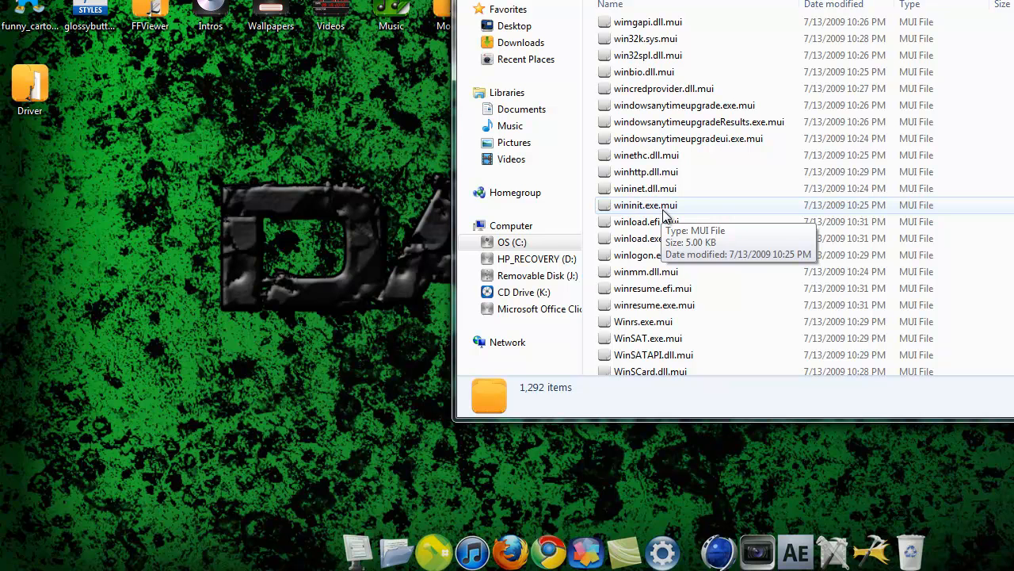
{"action": "right_click", "coordinate": [643, 205]}
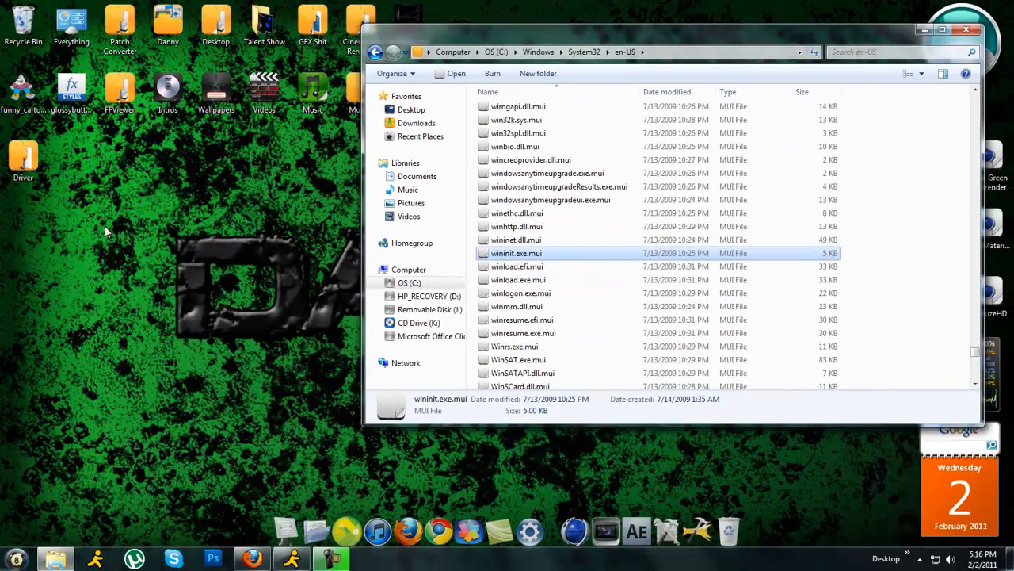
{"action": "right_click", "coordinate": [107, 233]}
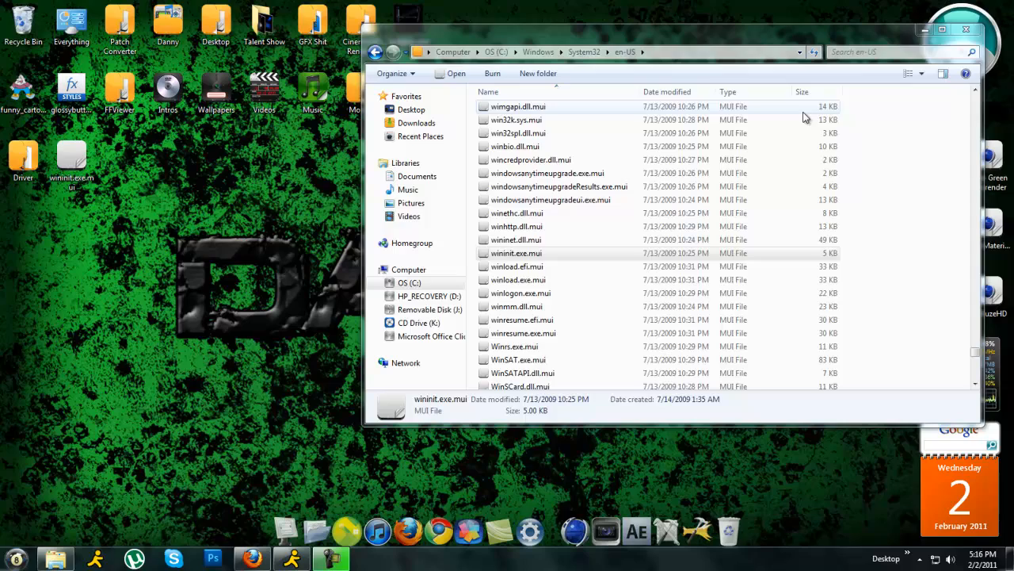
{"action": "mouse_move", "coordinate": [924, 29]}
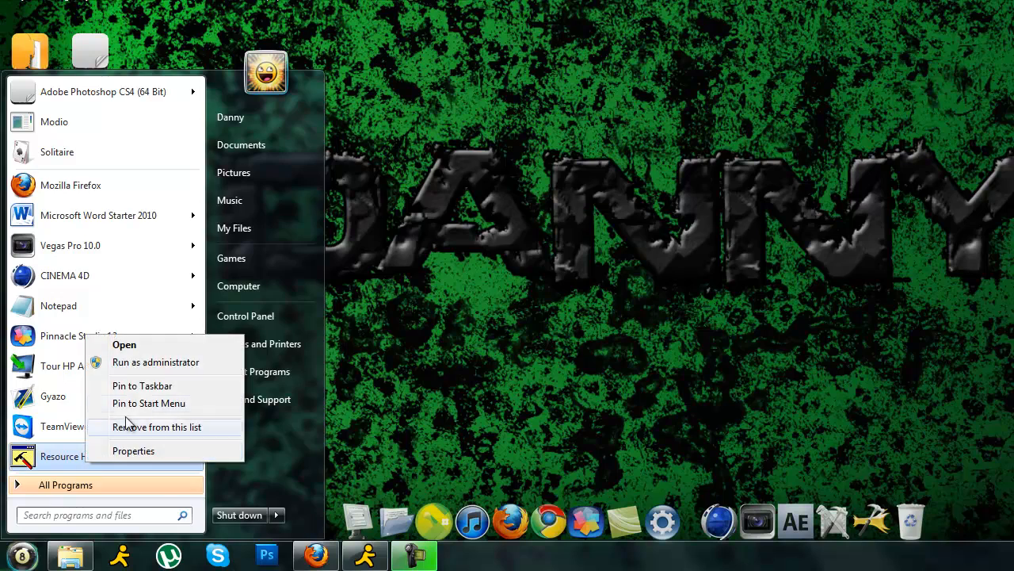
Run Resource Hacker as administrator and open the desktop's wininit.exe.mui, listing all file types.
{"action": "left_click", "coordinate": [118, 344]}
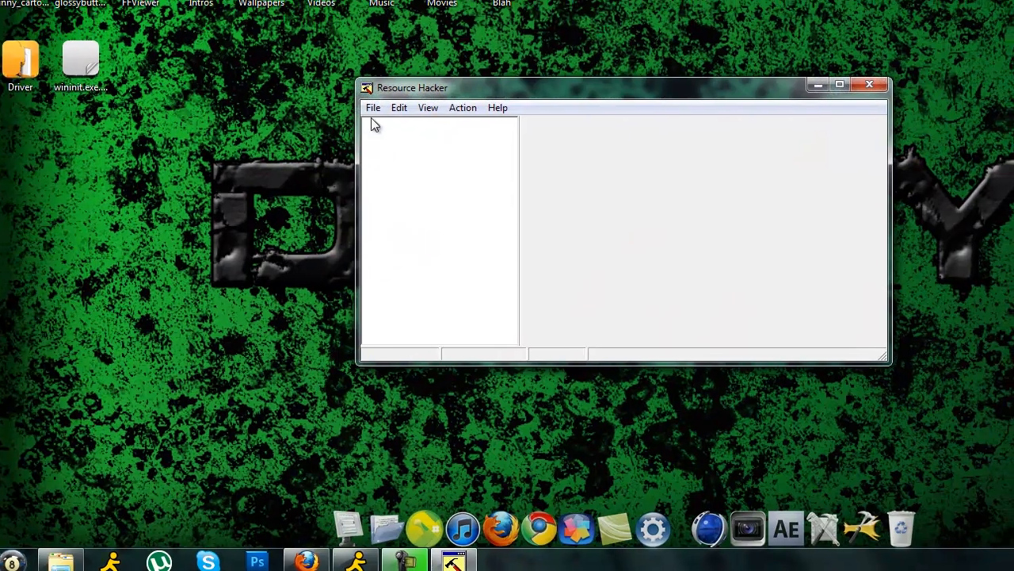
{"action": "left_click", "coordinate": [373, 107]}
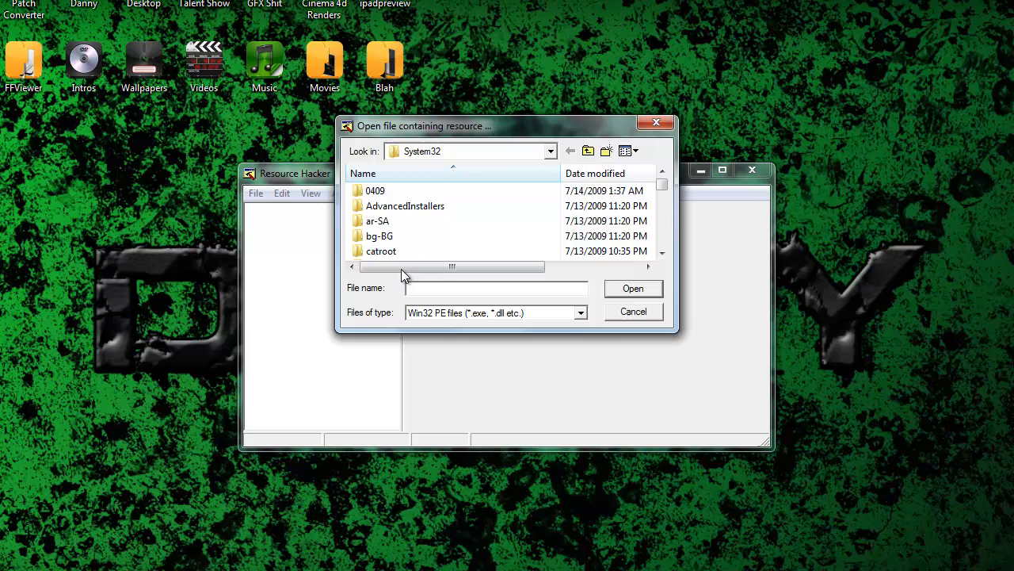
{"action": "left_click", "coordinate": [550, 151]}
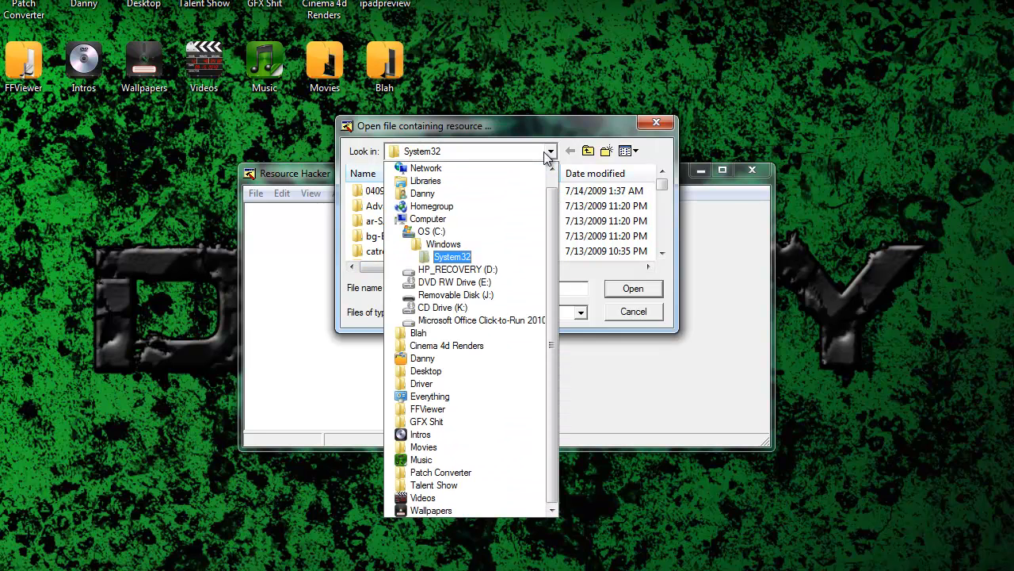
{"action": "left_click", "coordinate": [429, 231]}
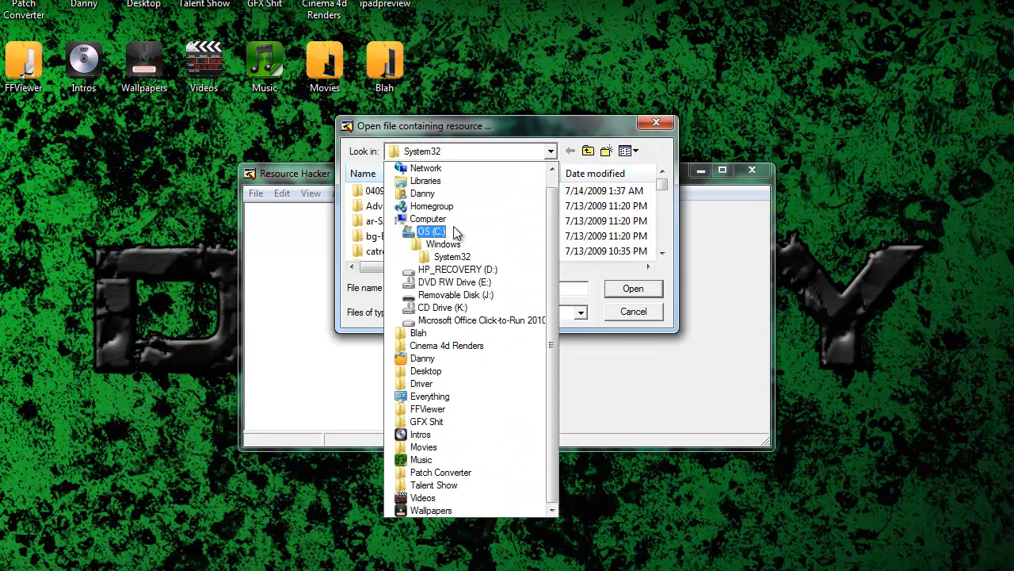
{"action": "left_click", "coordinate": [431, 396]}
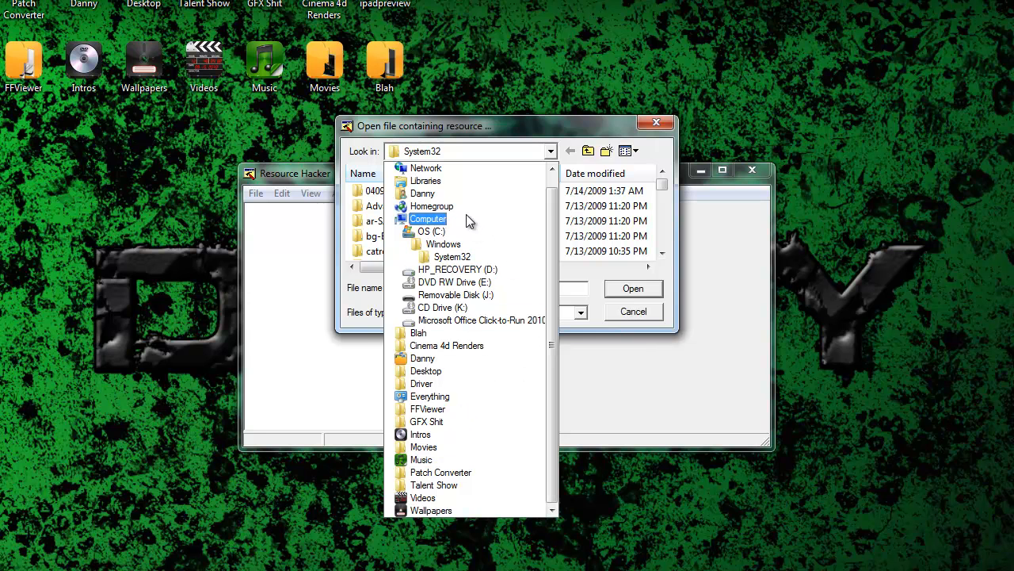
{"action": "left_click", "coordinate": [423, 371]}
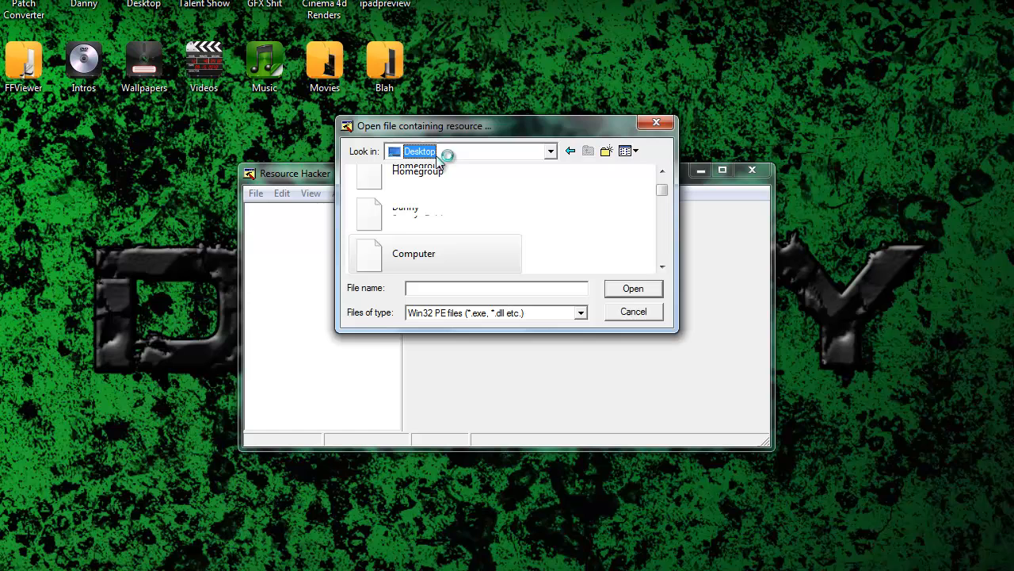
{"action": "left_click", "coordinate": [579, 313]}
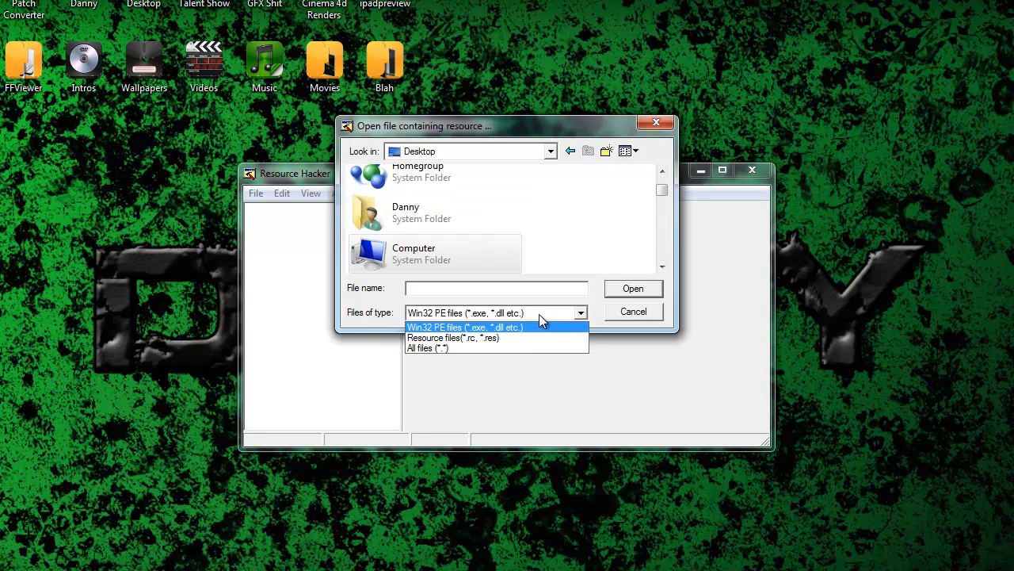
{"action": "left_click", "coordinate": [429, 347]}
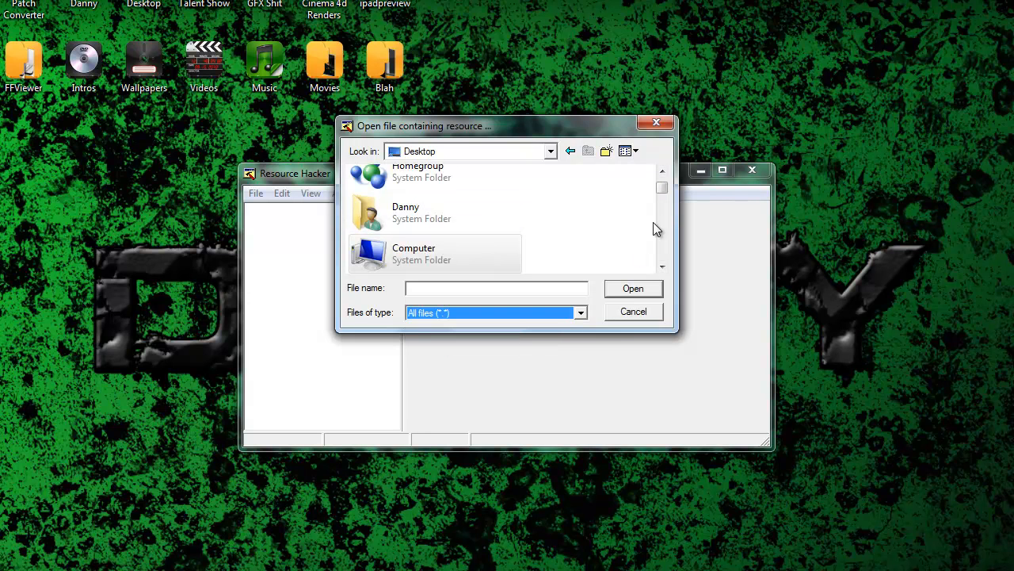
{"action": "scroll", "scroll_direction": "down", "scroll_amount": 3}
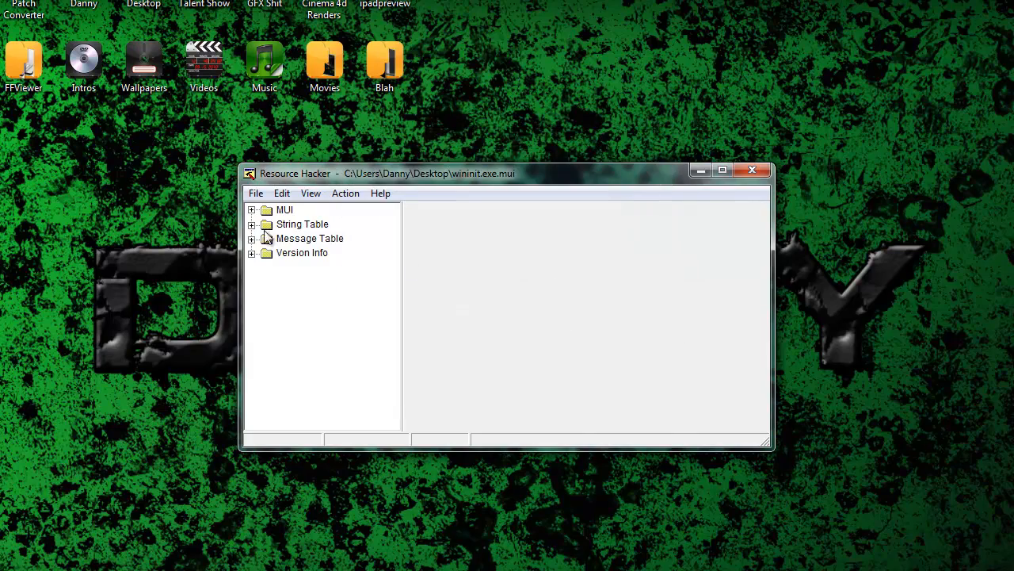
Maximize Resource Hacker and show the String Table 63/1033 script.
{"action": "left_click", "coordinate": [726, 169]}
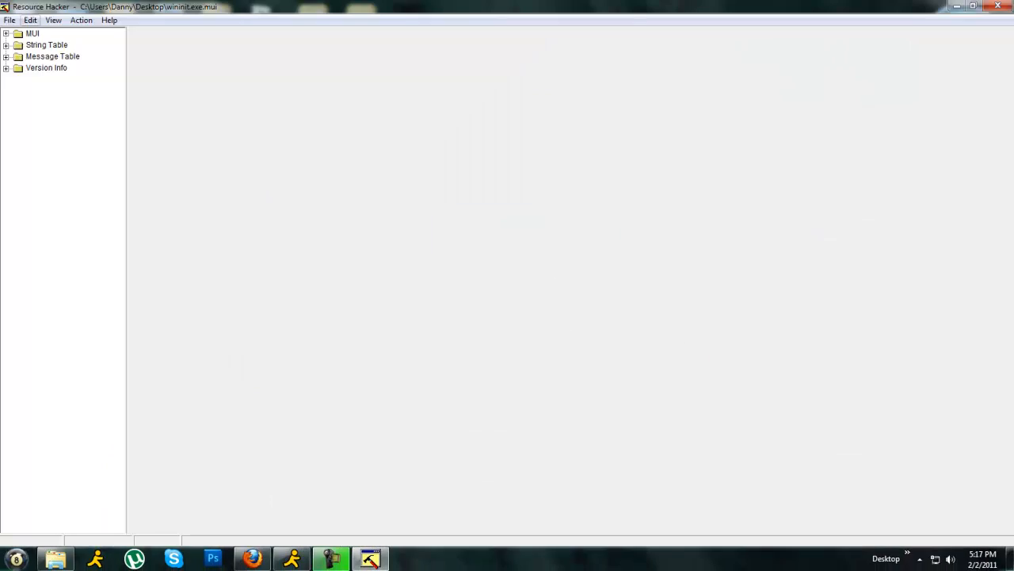
{"action": "left_click", "coordinate": [8, 45]}
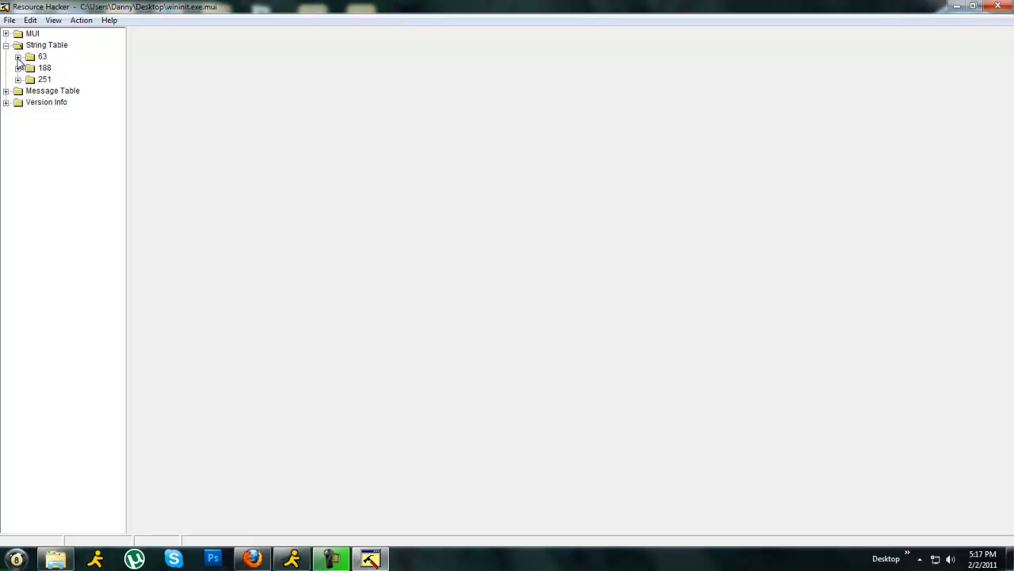
{"action": "left_click", "coordinate": [20, 57]}
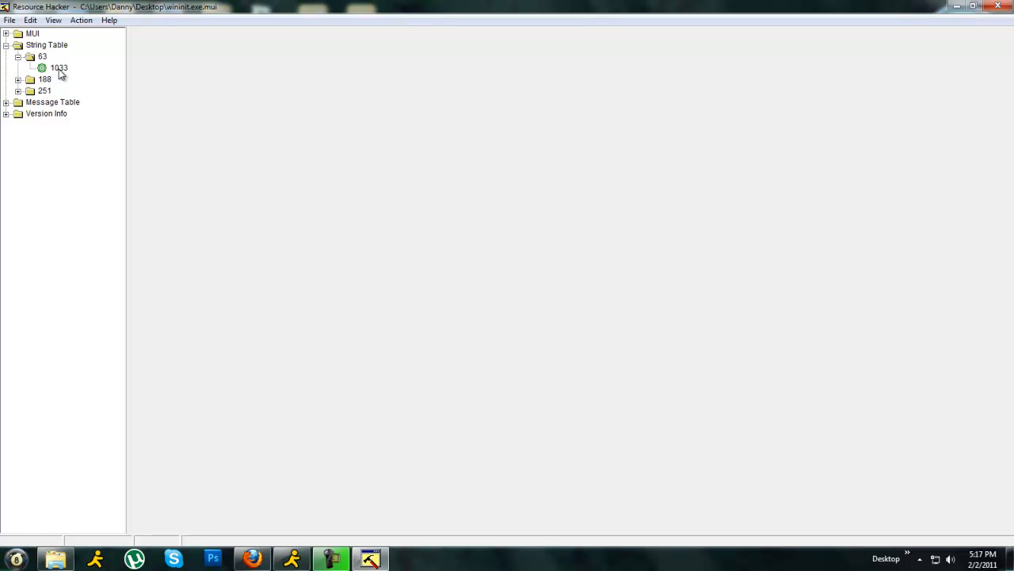
{"action": "left_click", "coordinate": [58, 68]}
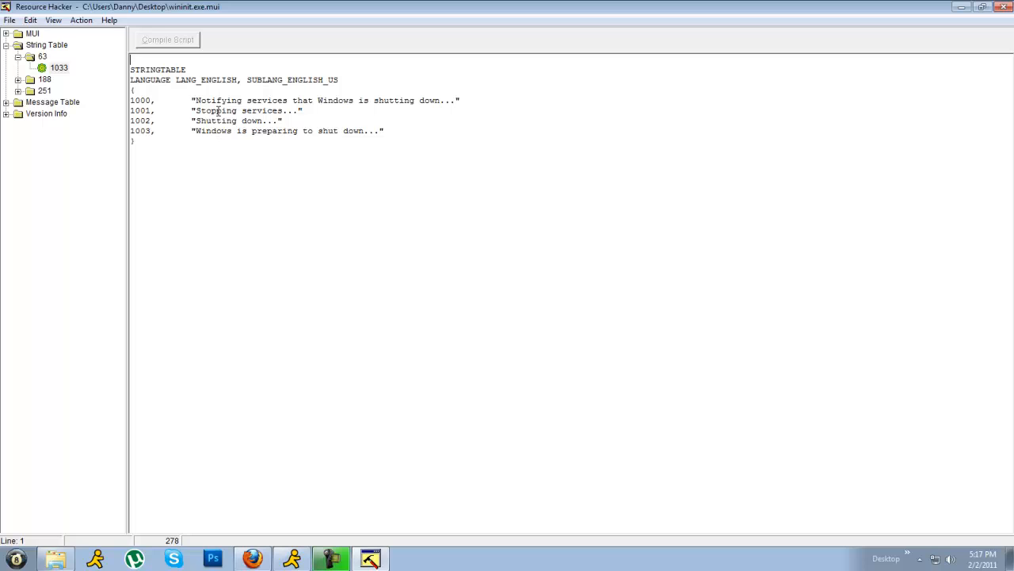
{"action": "mouse_move", "coordinate": [247, 130]}
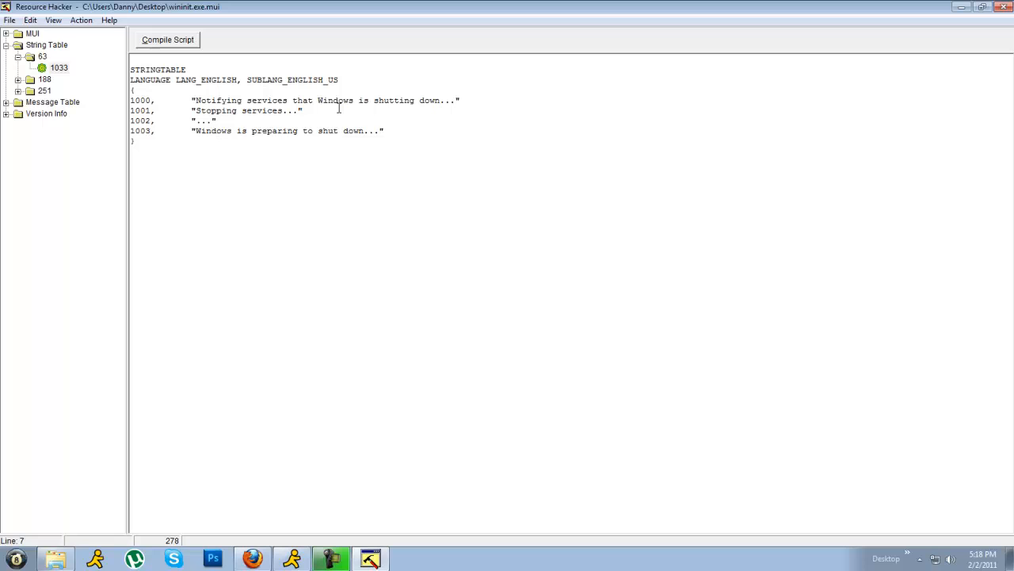
Replace 'Shutting down' with 'Bye Bye' and compile the script.
{"action": "type", "text": "Bye"}
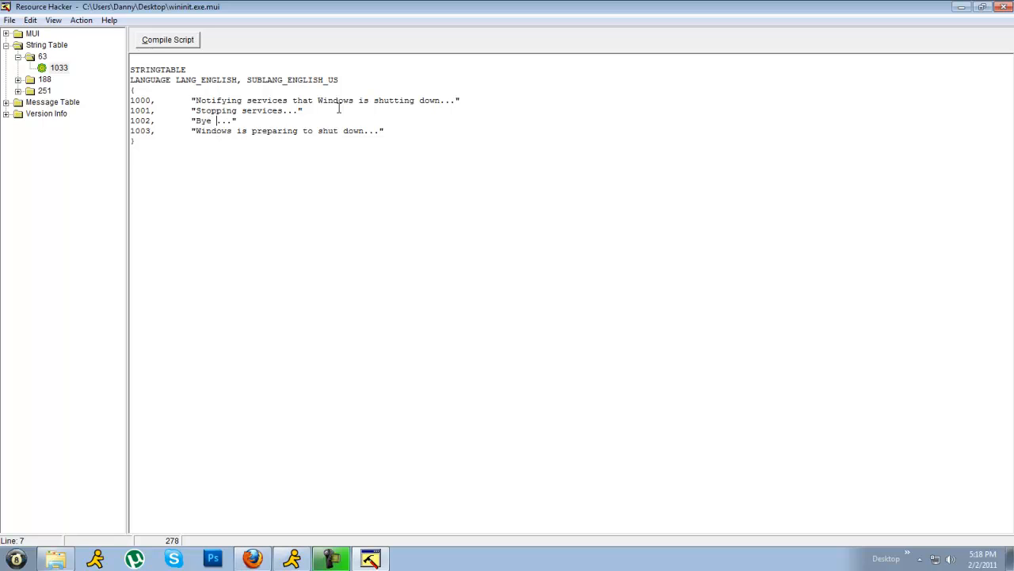
{"action": "type", "text": "Bye"}
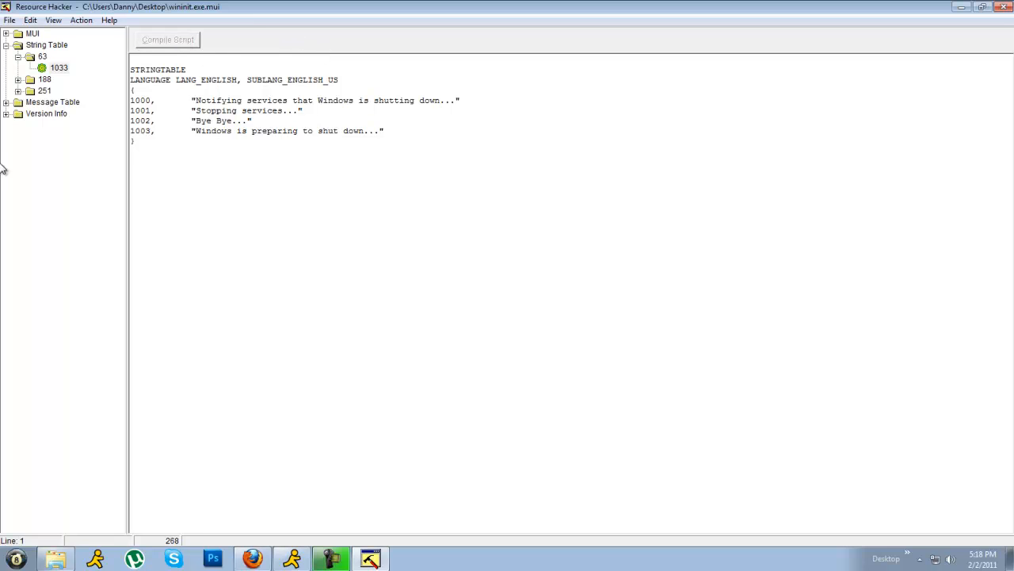
{"action": "left_click", "coordinate": [33, 20]}
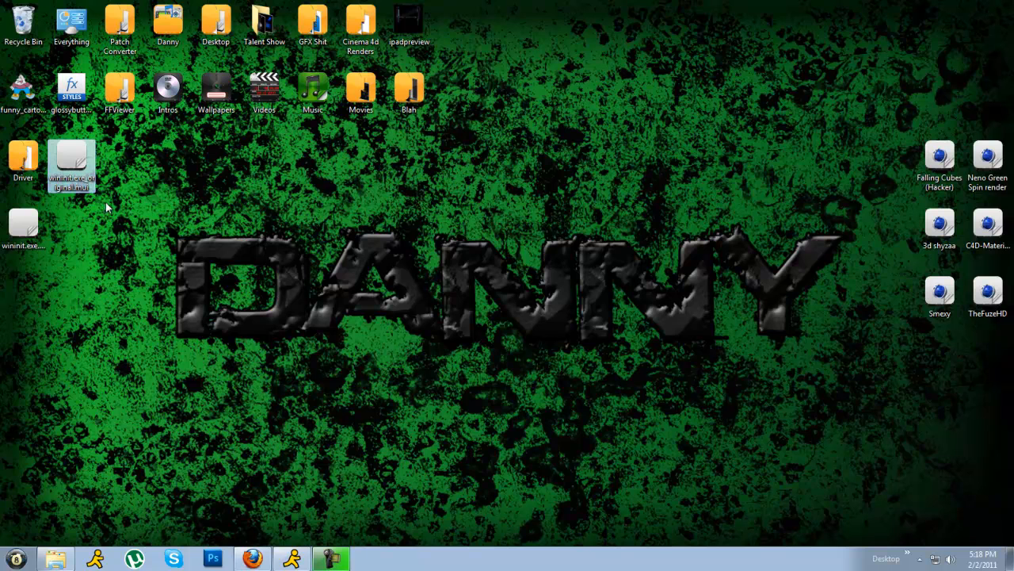
{"action": "mouse_move", "coordinate": [70, 181]}
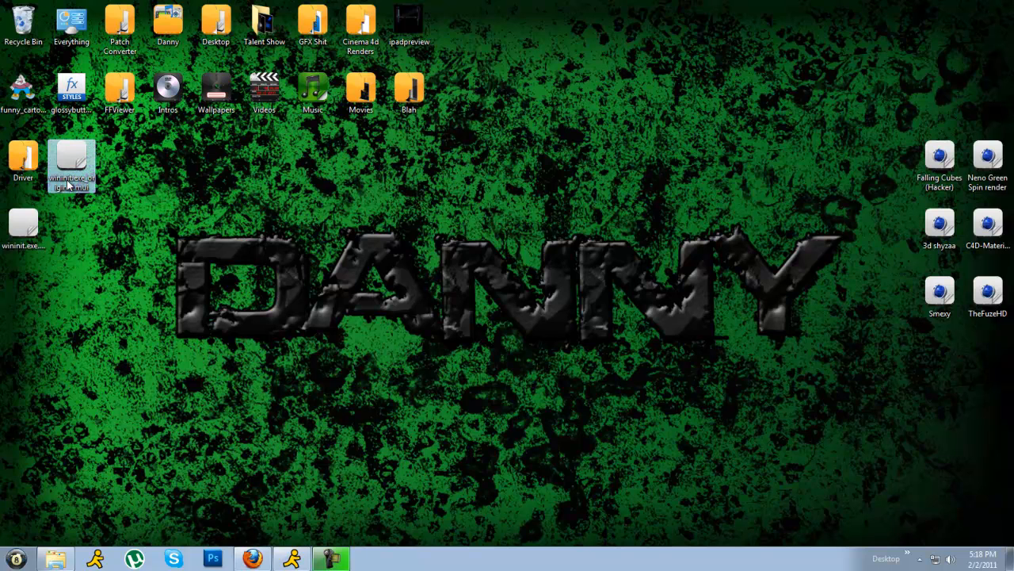
{"action": "mouse_move", "coordinate": [119, 237]}
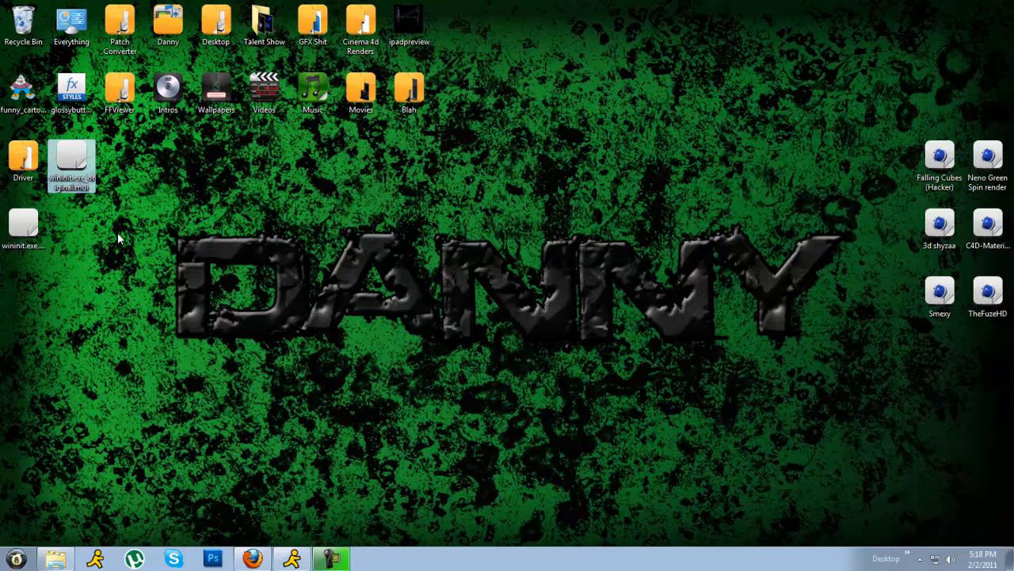
Open the Start menu to reach the System32\en-US folder.
{"action": "left_click", "coordinate": [16, 563]}
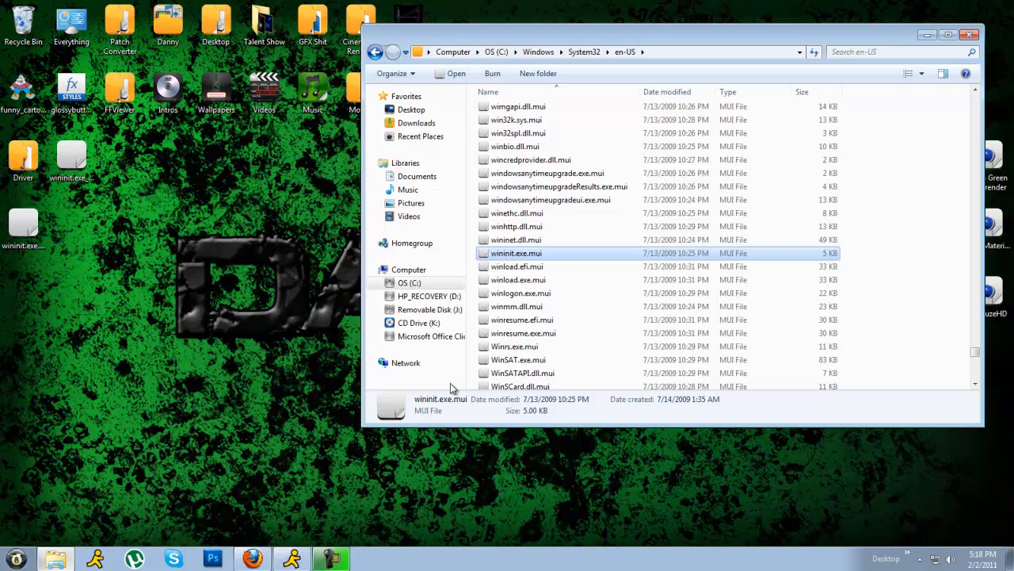
{"action": "mouse_move", "coordinate": [742, 151]}
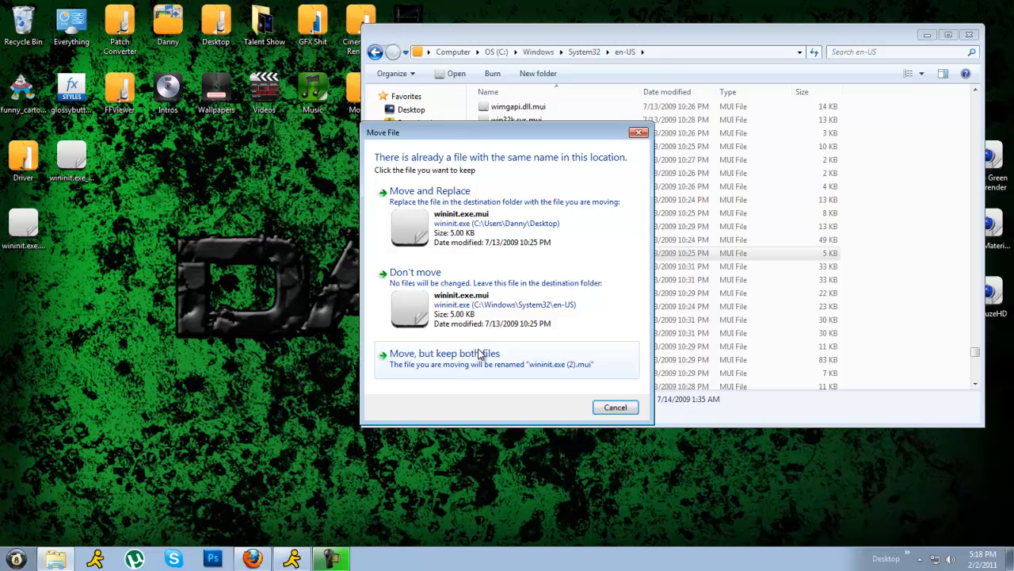
{"action": "mouse_move", "coordinate": [590, 201]}
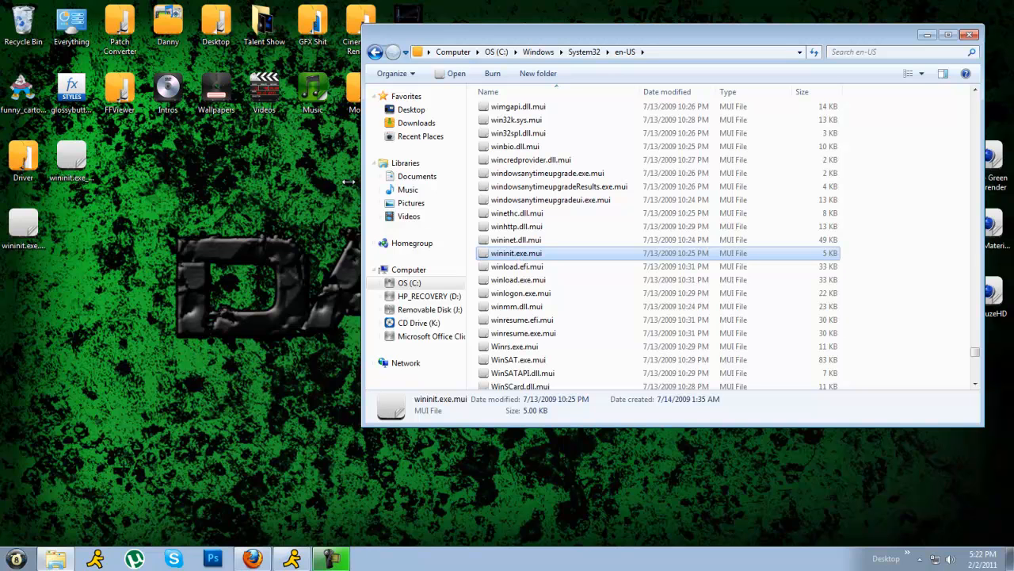
{"action": "mouse_move", "coordinate": [527, 259]}
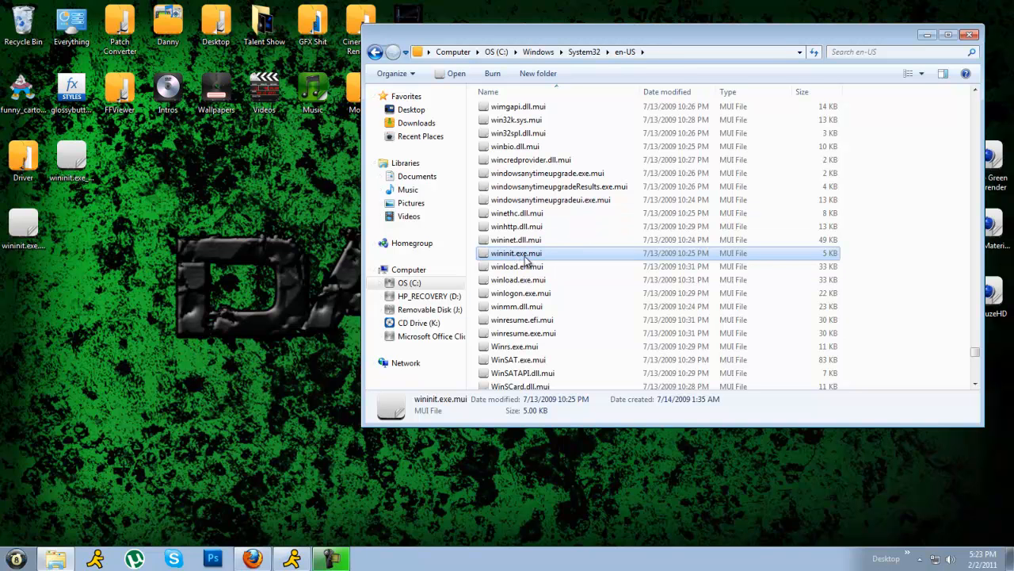
{"action": "mouse_move", "coordinate": [539, 266]}
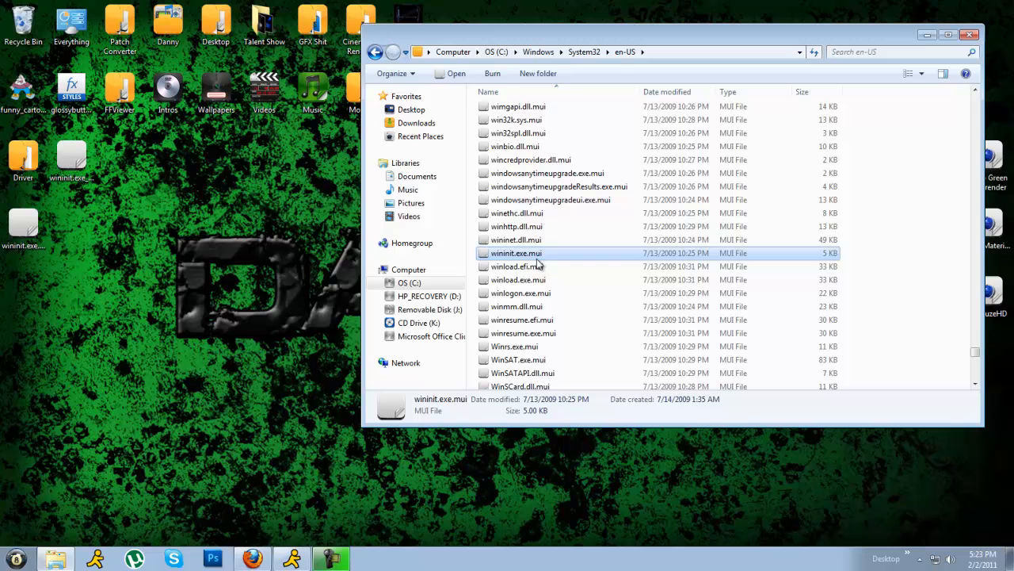
Grant Administrators full control of wininit.exe.mui in its Security properties, accepting the warning.
{"action": "right_click", "coordinate": [516, 253]}
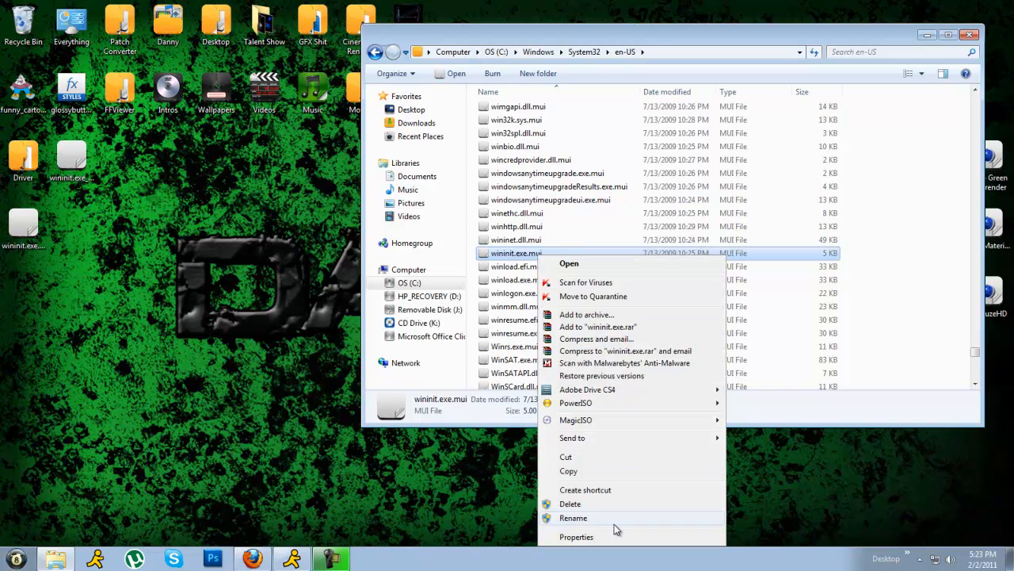
{"action": "left_click", "coordinate": [576, 536]}
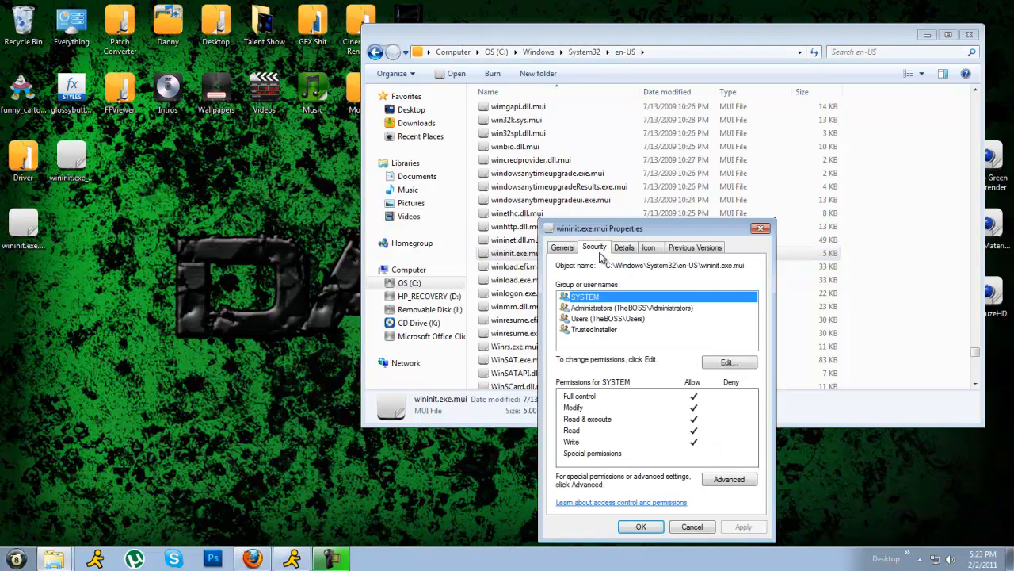
{"action": "mouse_move", "coordinate": [725, 384]}
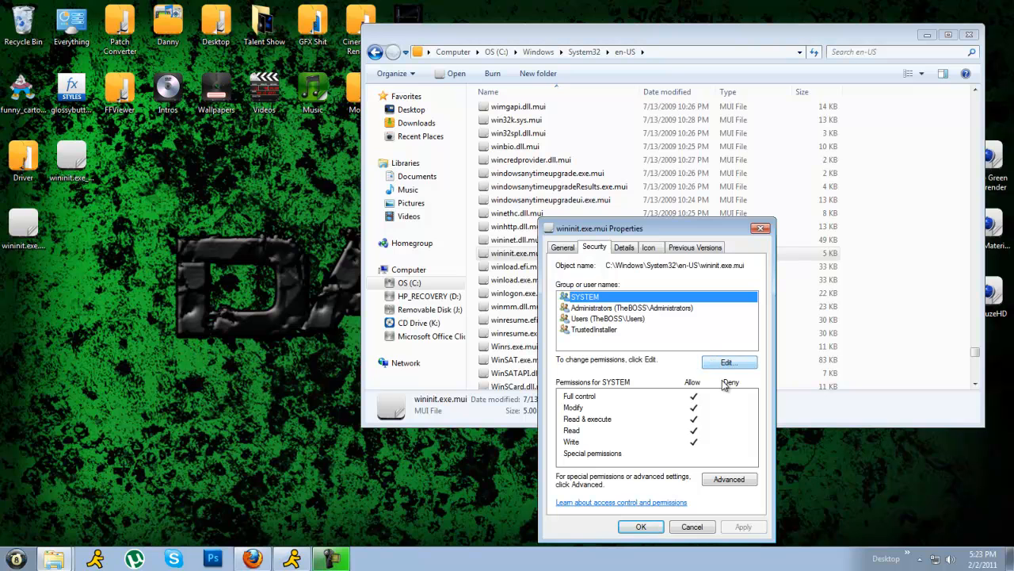
{"action": "left_click", "coordinate": [729, 478]}
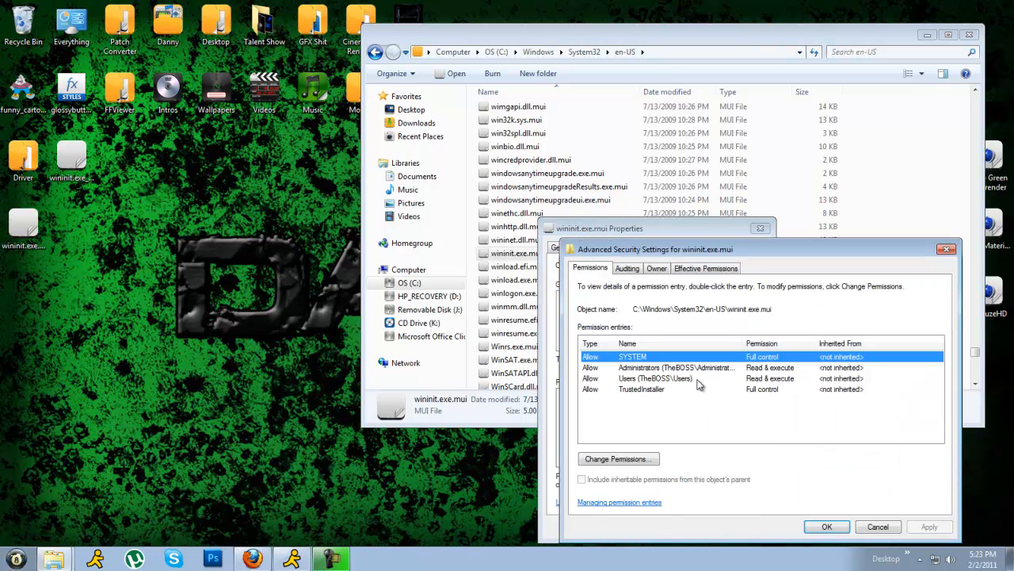
{"action": "left_click", "coordinate": [830, 526]}
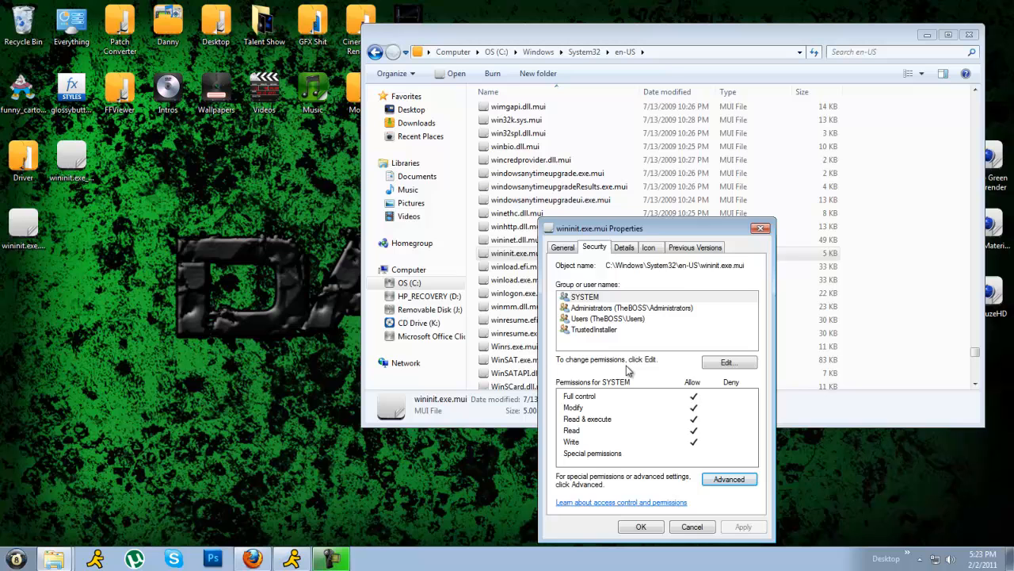
{"action": "left_click", "coordinate": [729, 362]}
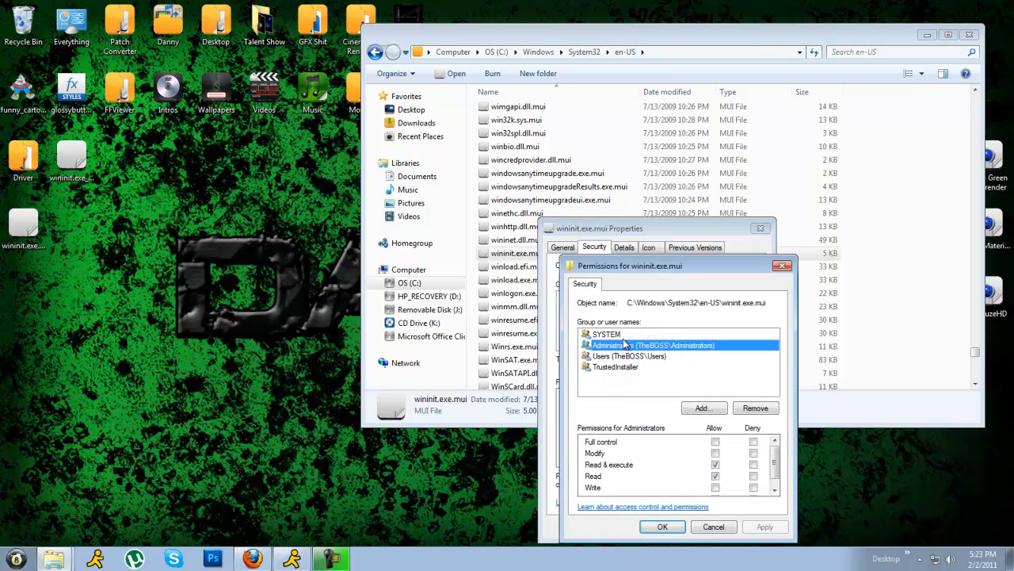
{"action": "mouse_move", "coordinate": [661, 269]}
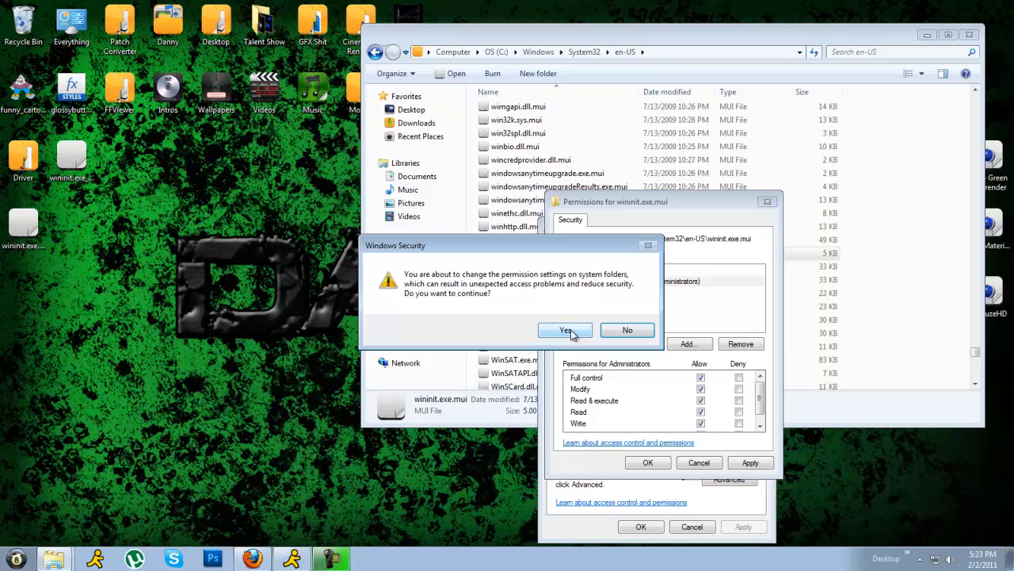
{"action": "left_click", "coordinate": [565, 330]}
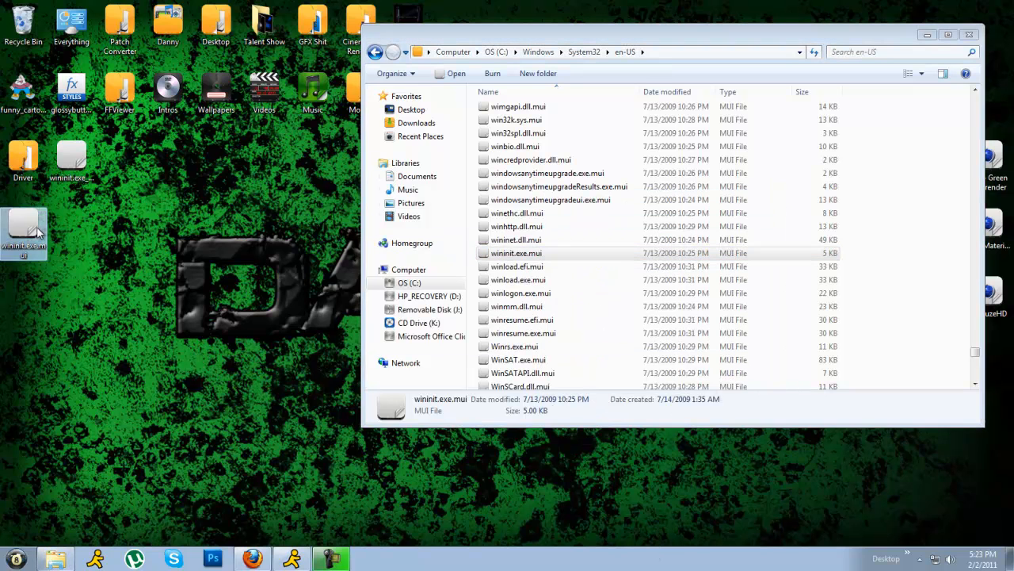
Replace the en-US wininit.exe.mui with the edited copy, close Explorer, and reopen Start.
{"action": "scroll", "scroll_direction": "down", "scroll_amount": 3}
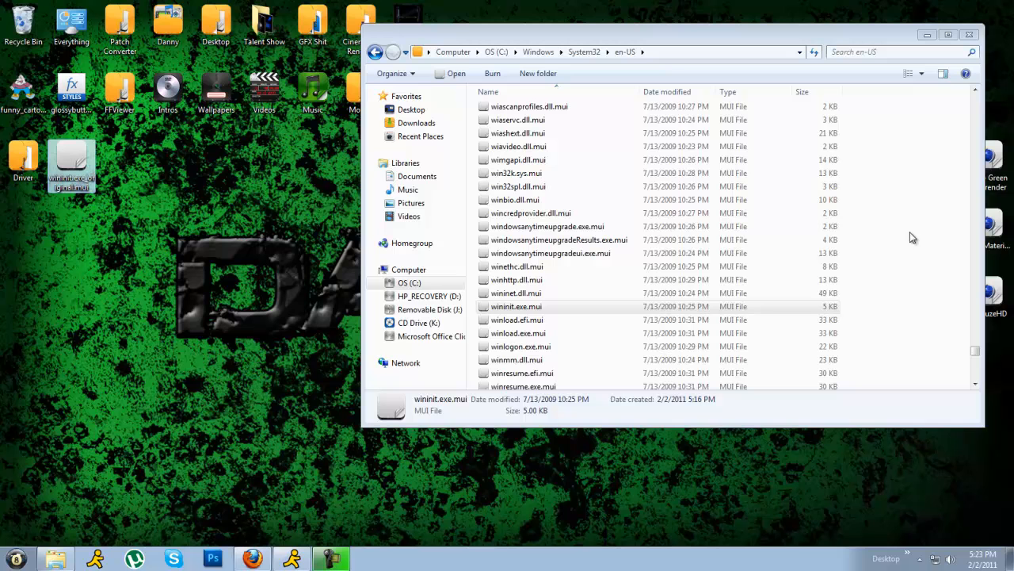
{"action": "mouse_move", "coordinate": [981, 10]}
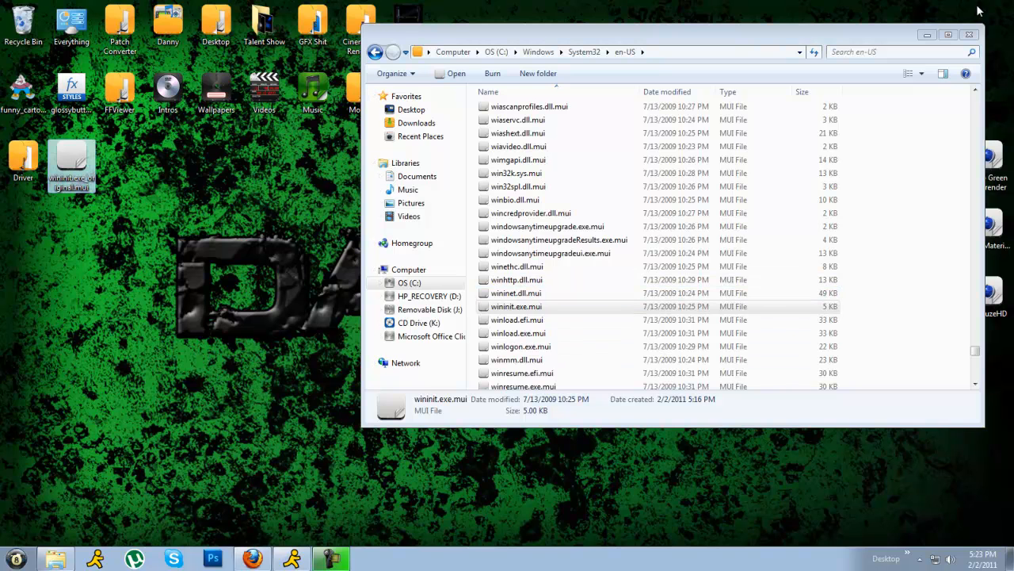
{"action": "left_click", "coordinate": [969, 33]}
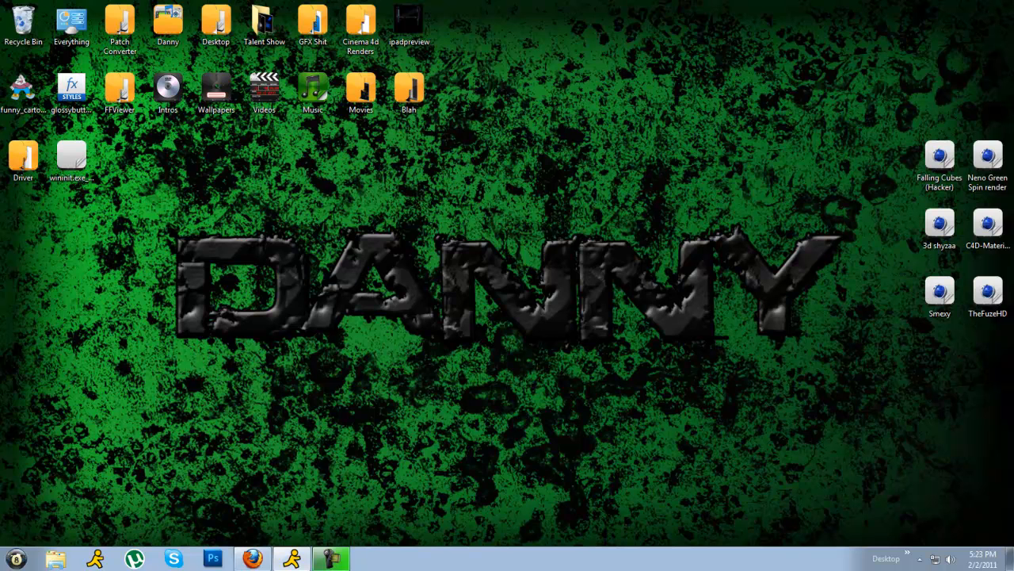
{"action": "left_click", "coordinate": [15, 557]}
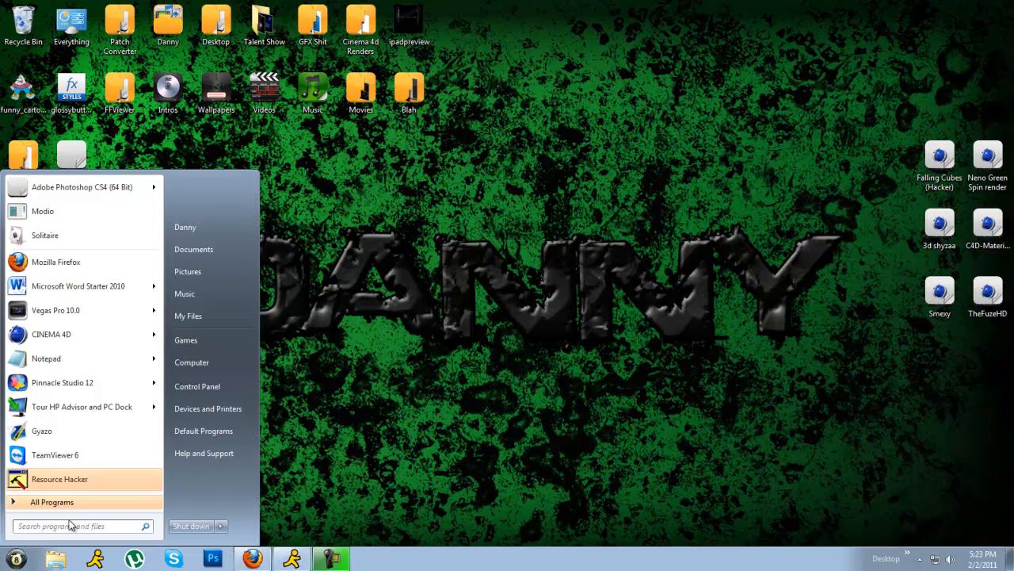